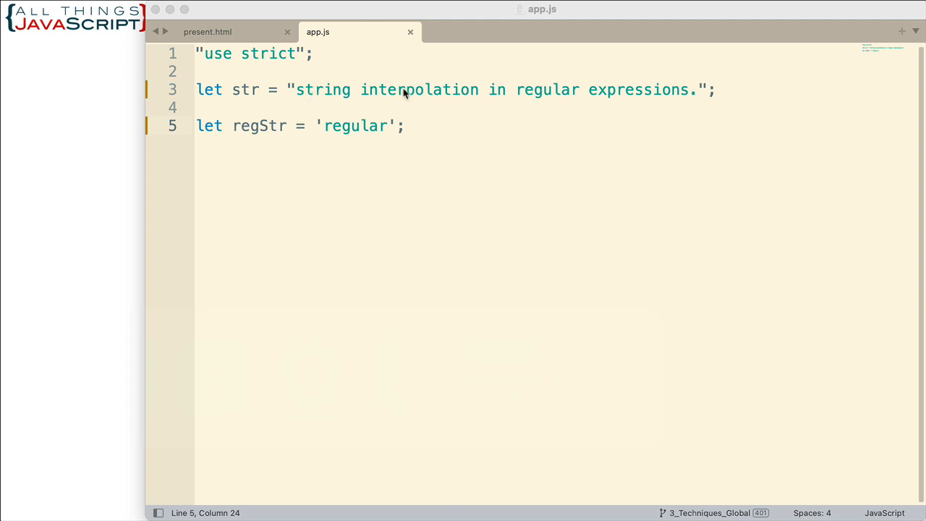
mouse_move(389, 93)
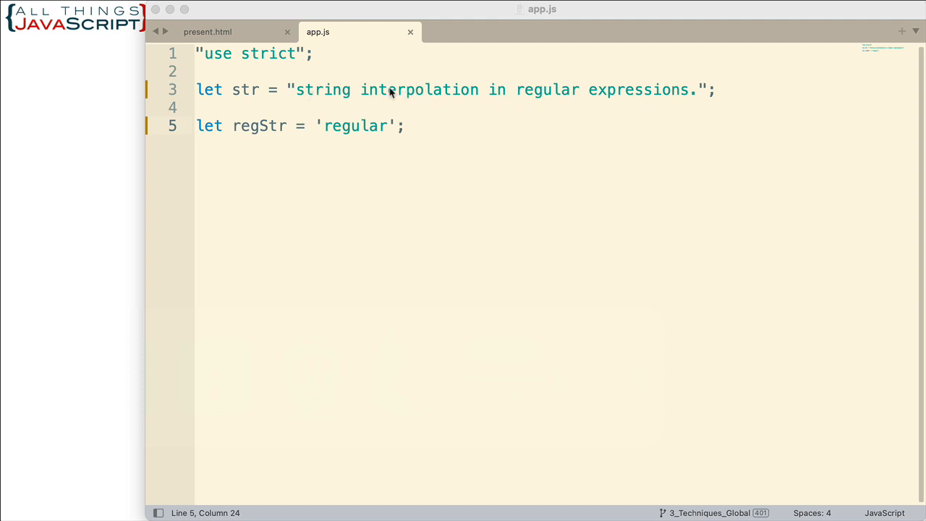
mouse_move(364, 201)
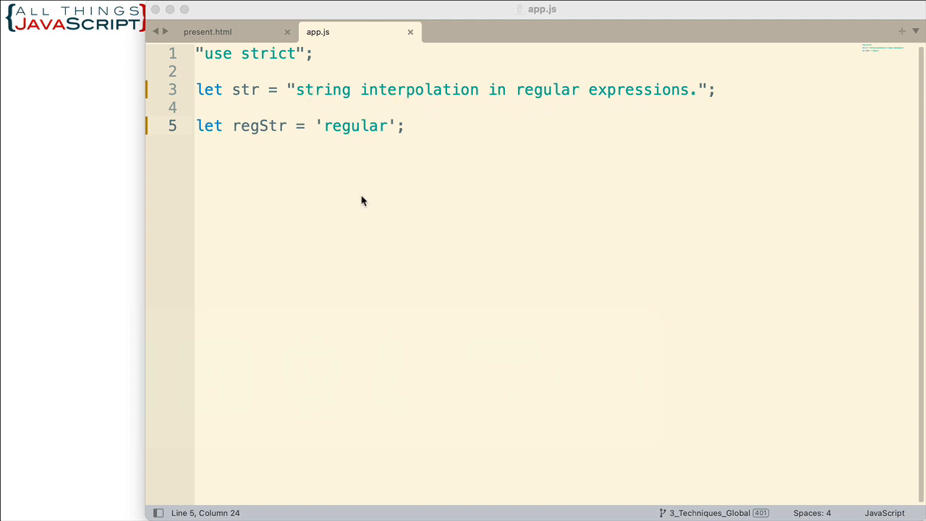
mouse_move(336, 151)
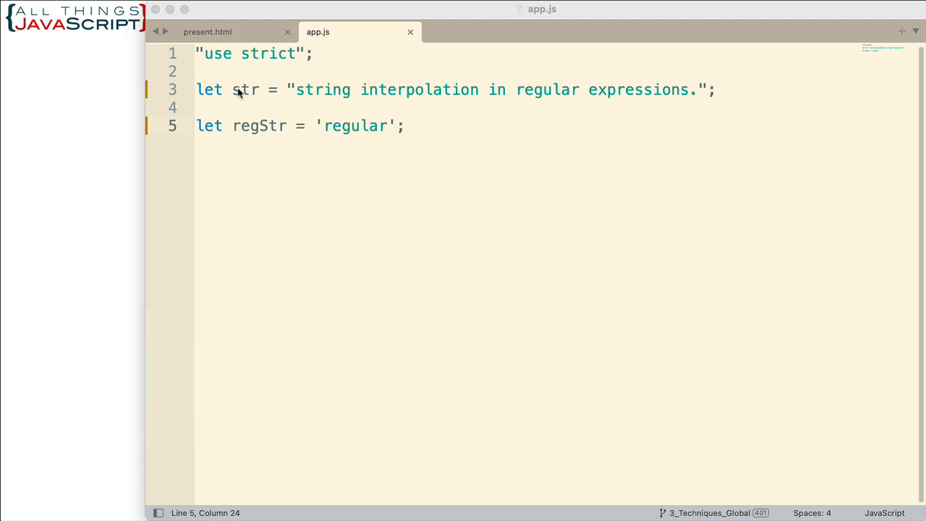
mouse_move(332, 137)
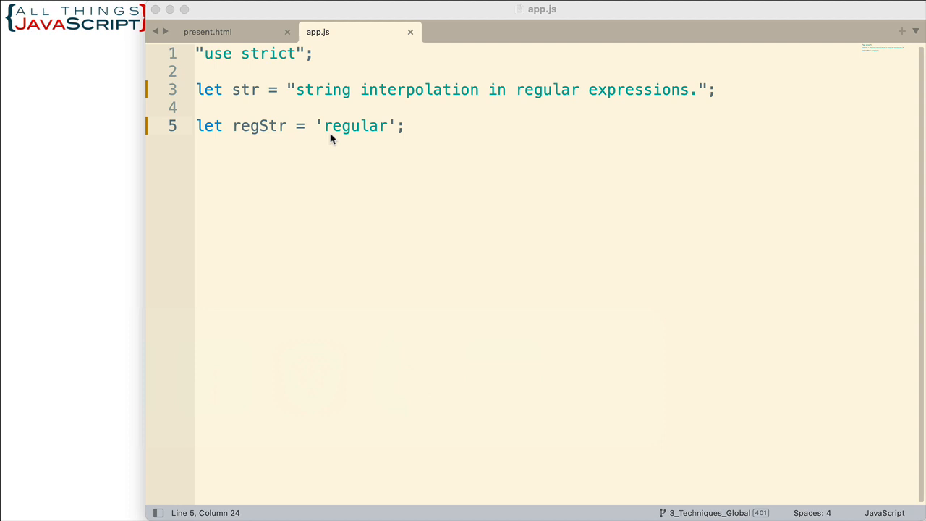
mouse_move(376, 160)
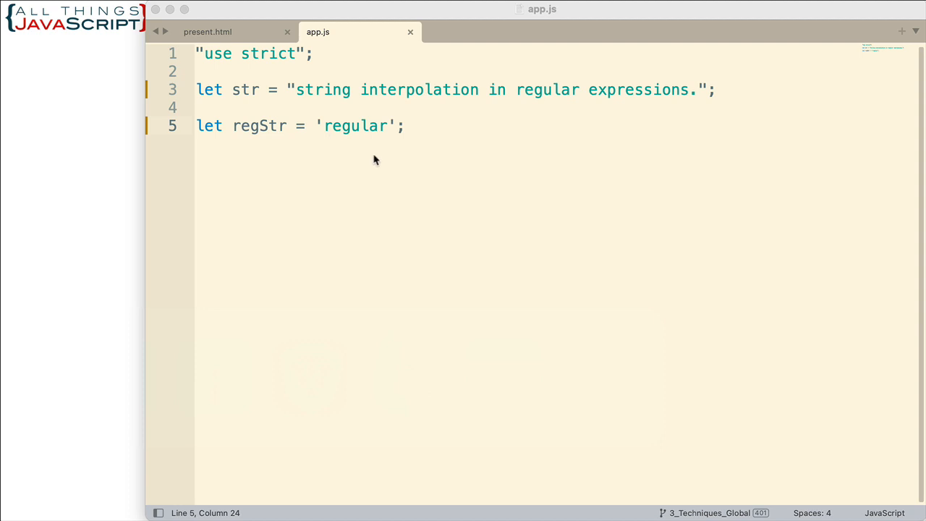
mouse_move(354, 135)
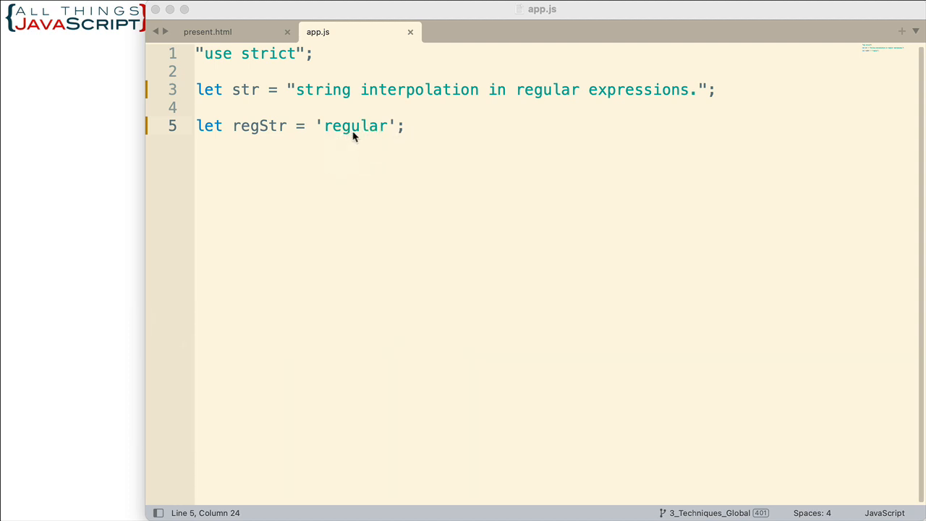
mouse_move(326, 124)
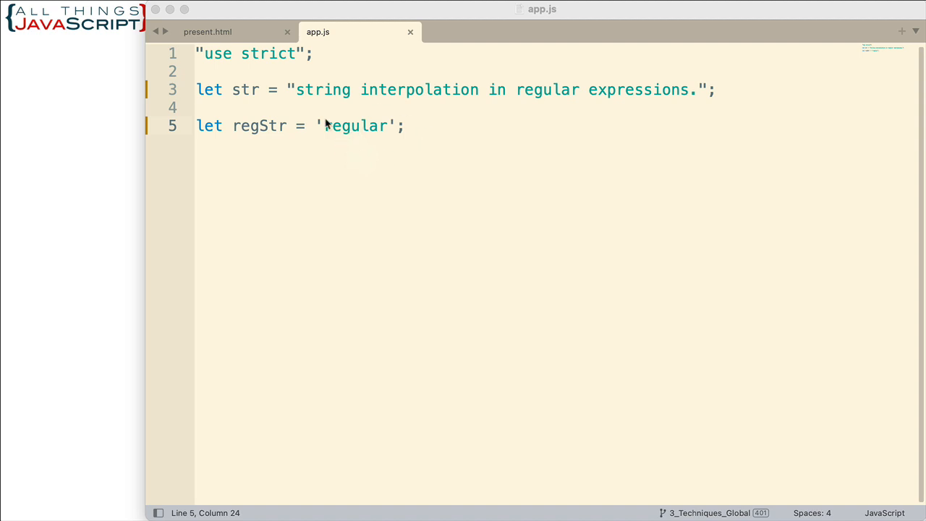
mouse_move(360, 137)
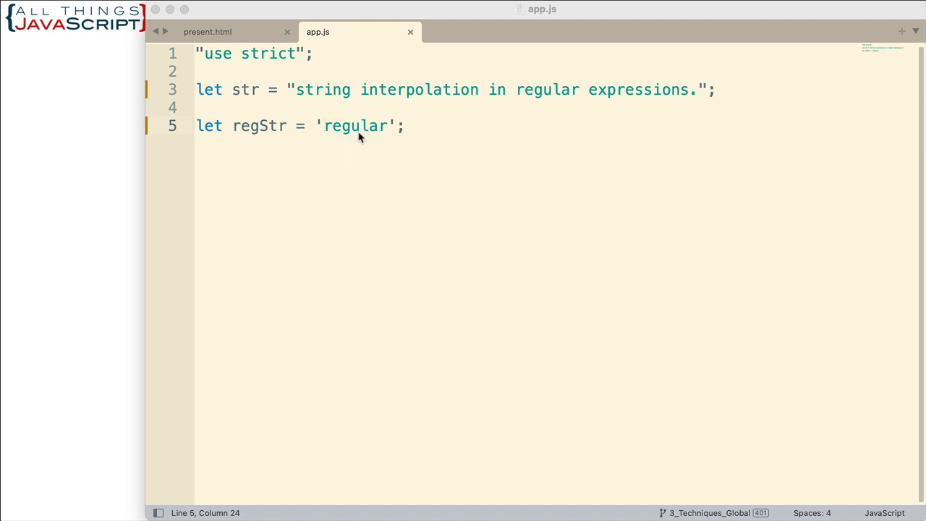
mouse_move(361, 143)
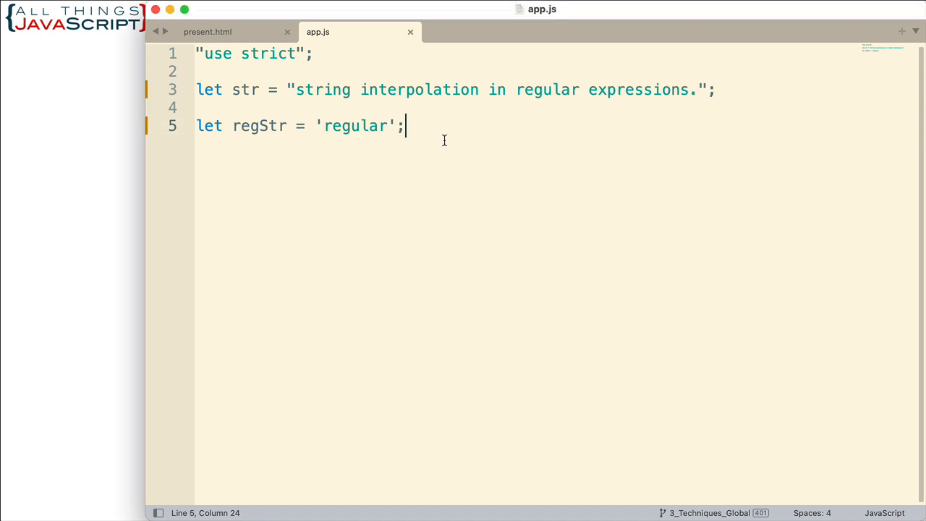
Add the line let dynamicRegEx = `/${regStr}/`; below the regStr declaration.
key(Enter)
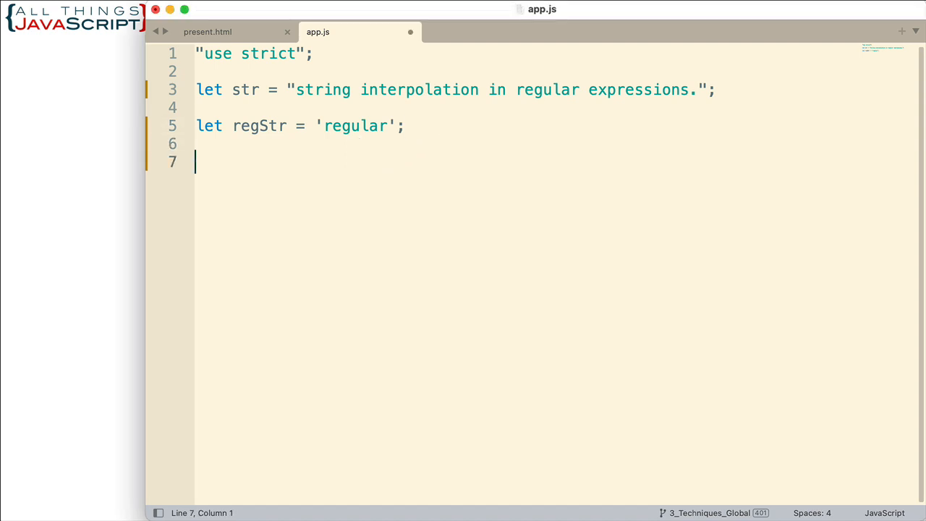
text(let)
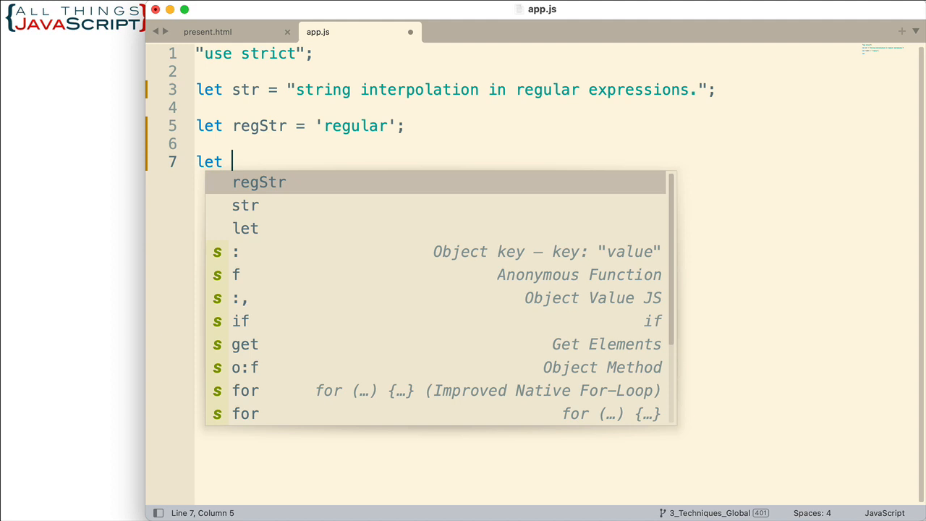
text(dynam)
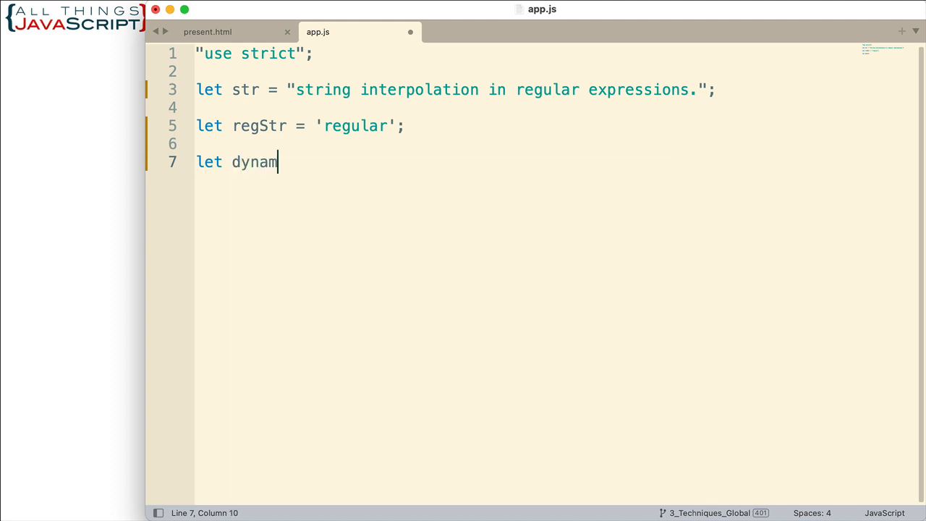
text(icReg)
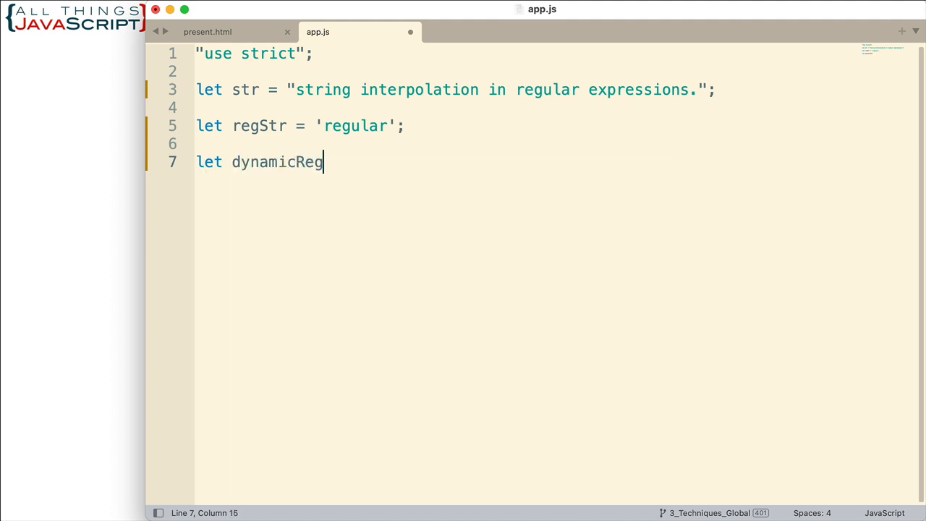
text(Ex =)
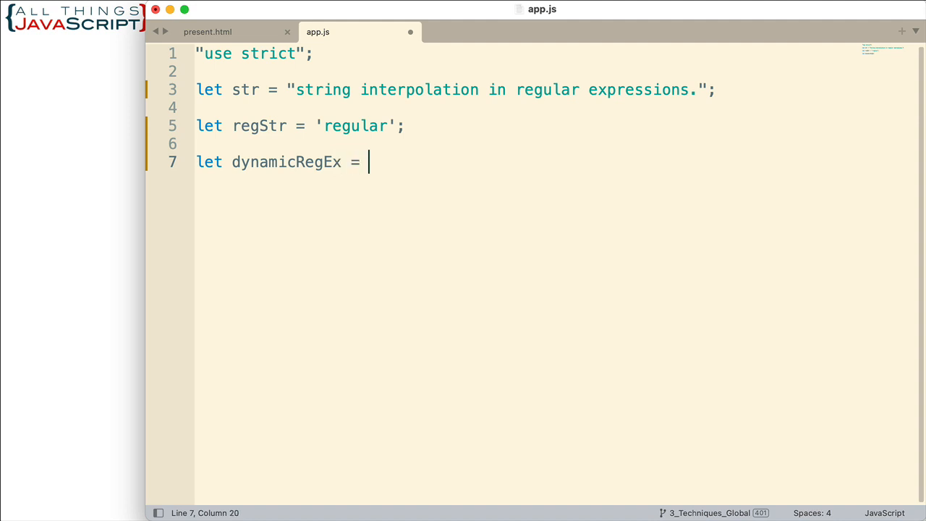
text(`)
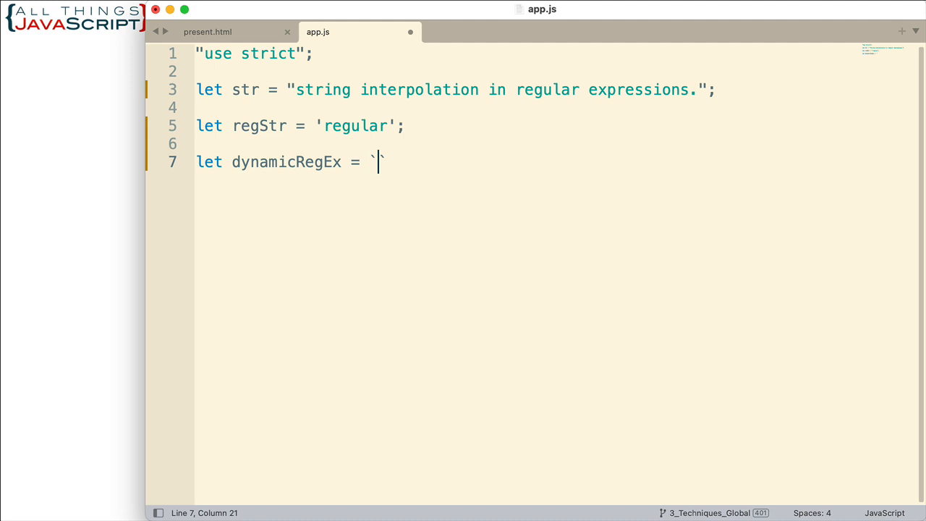
text(//)
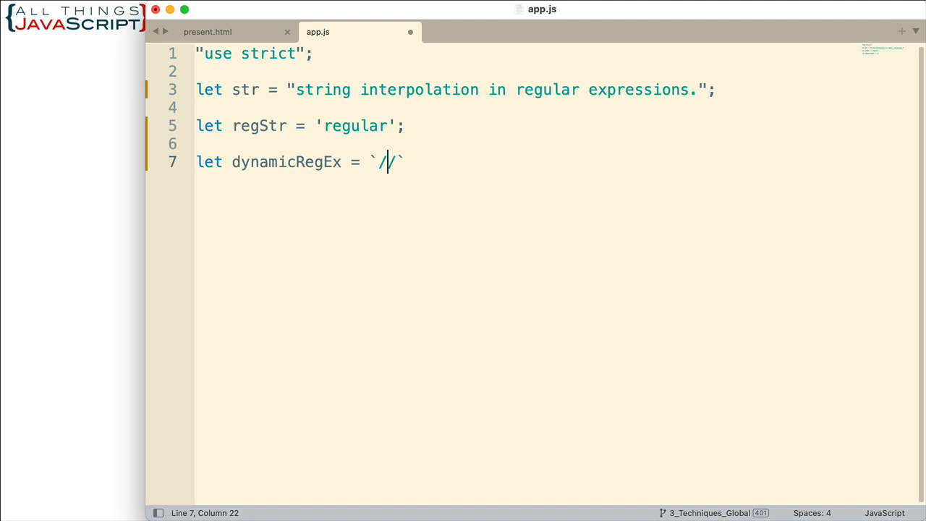
text($)
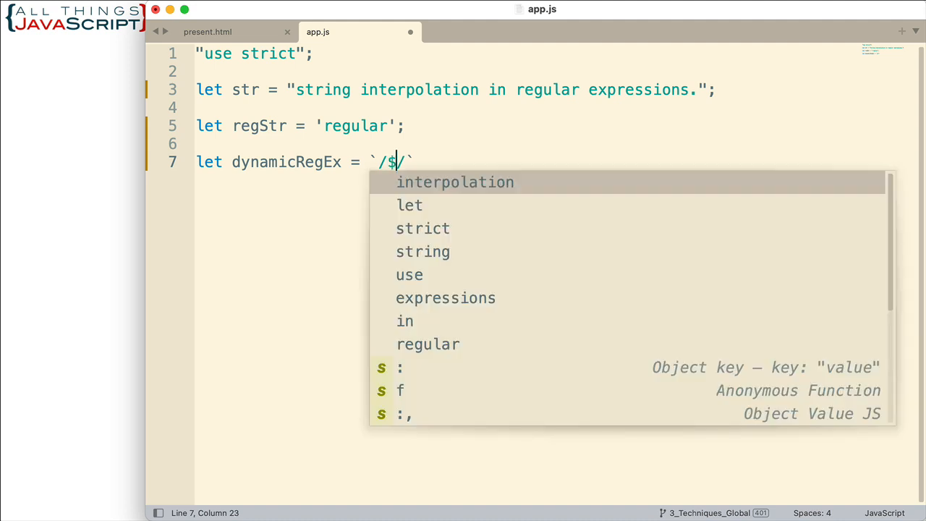
text({)
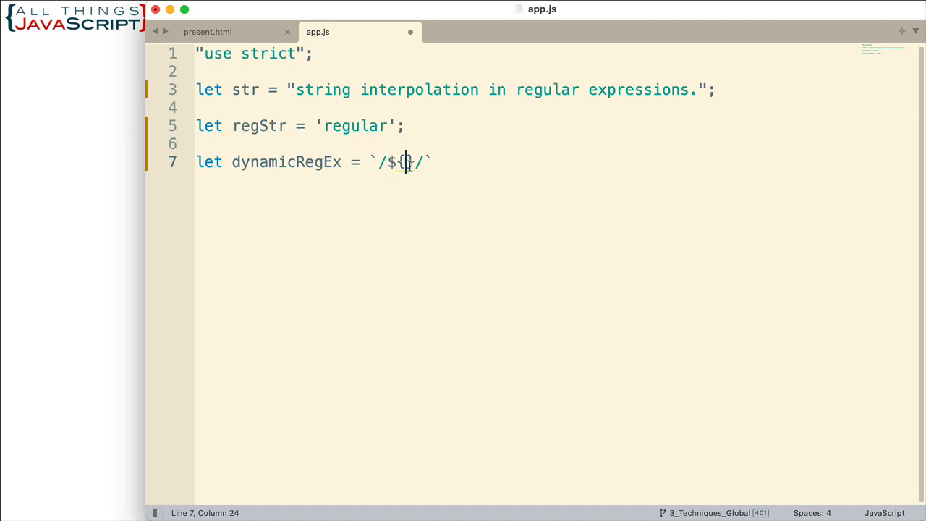
mouse_move(354, 126)
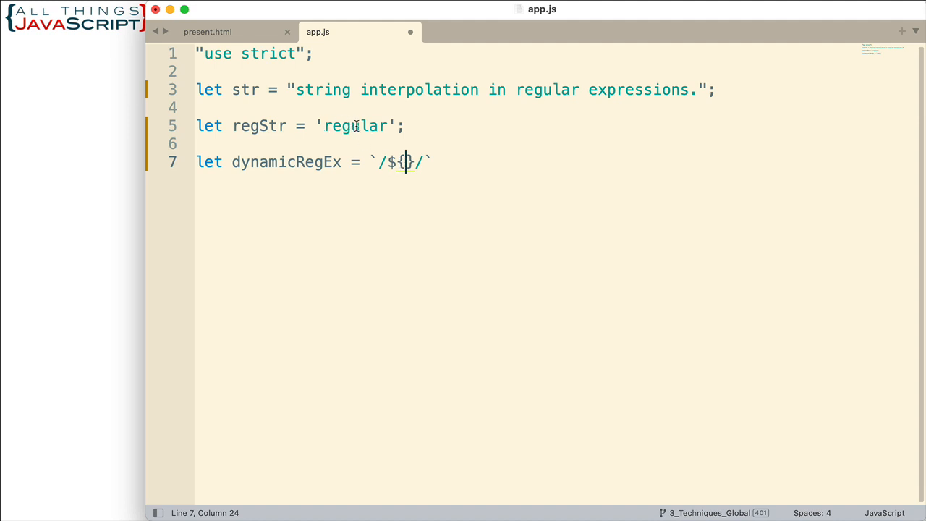
mouse_move(388, 210)
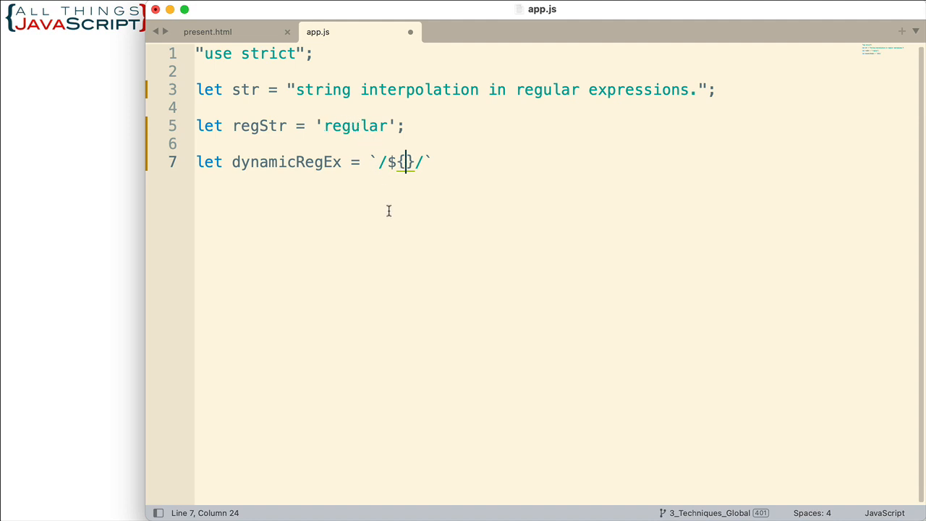
text(regStr)
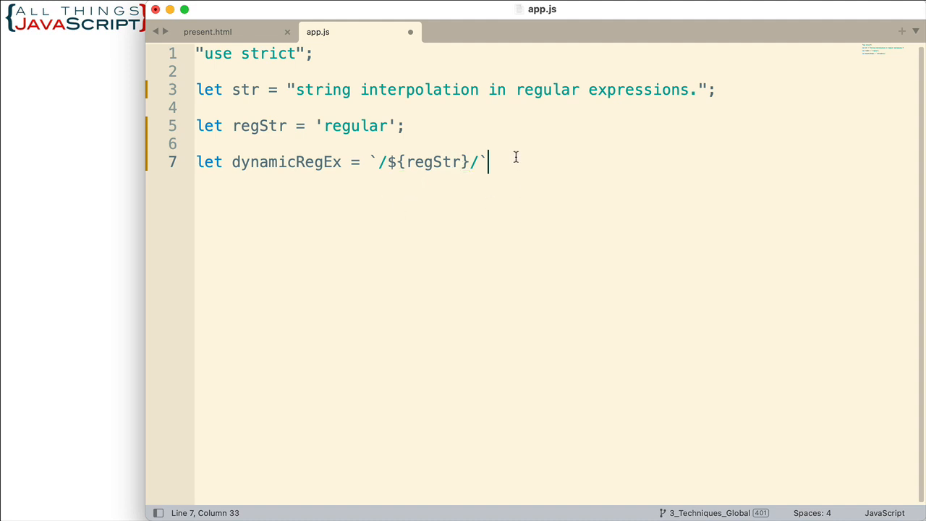
text(;)
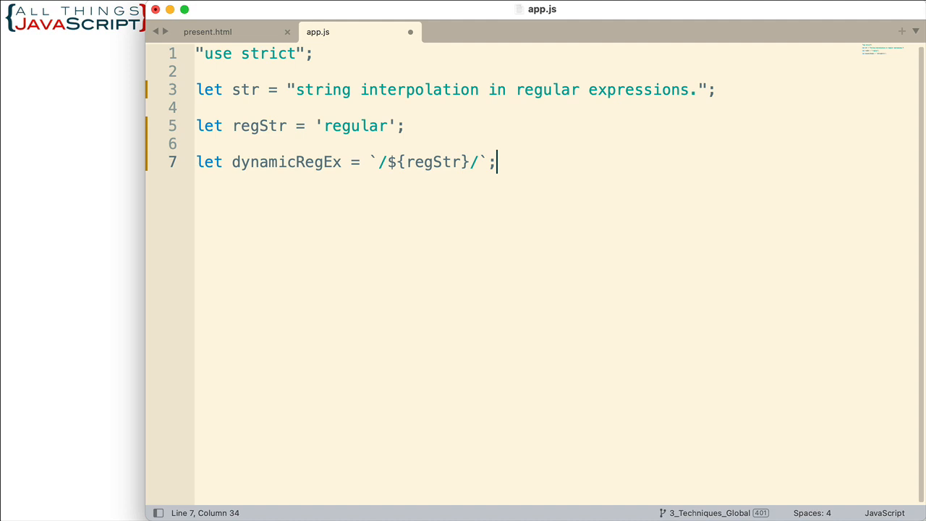
key(Enter)
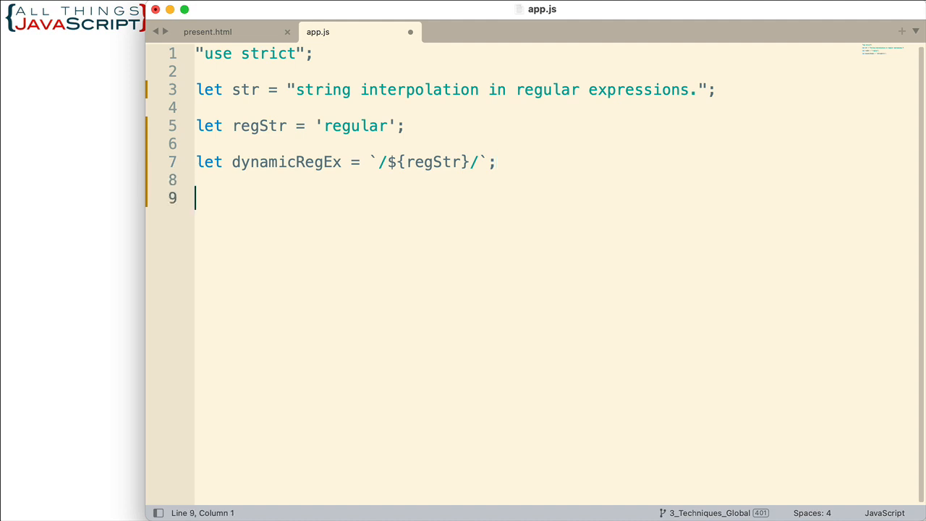
Write let result = dynamicRegEx.test(str); on the new line.
text(let result)
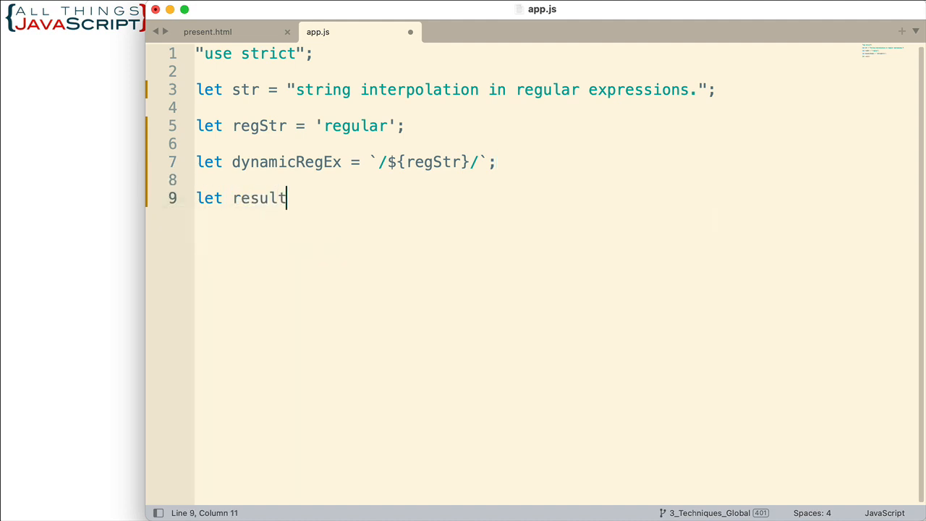
text(=)
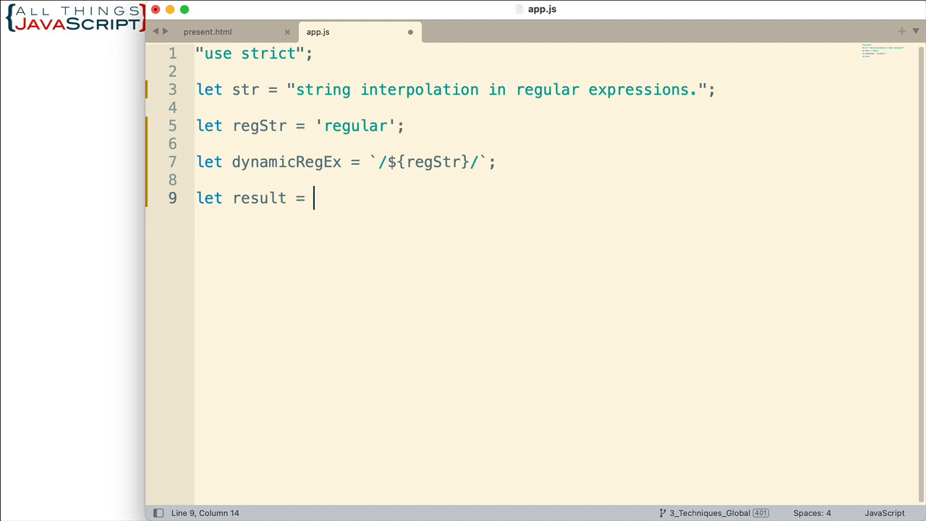
text(dynamicRegEx)
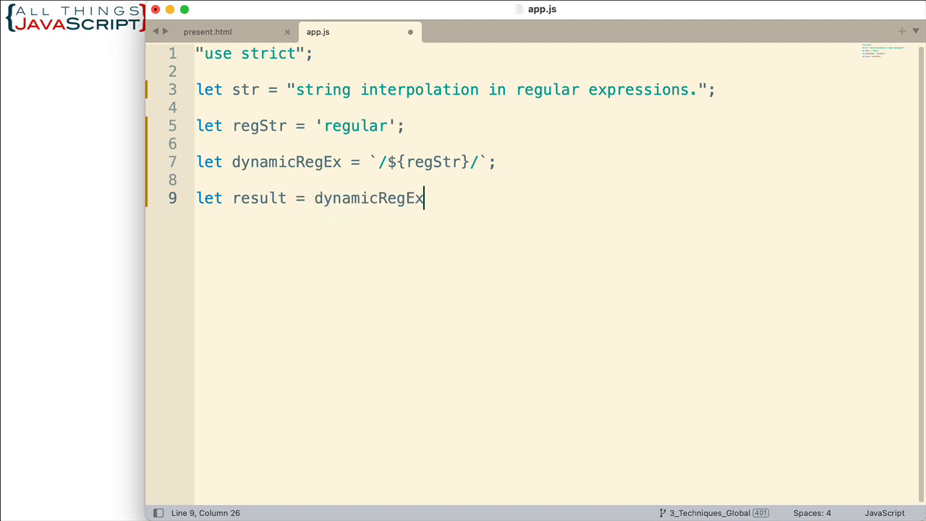
text(.test)
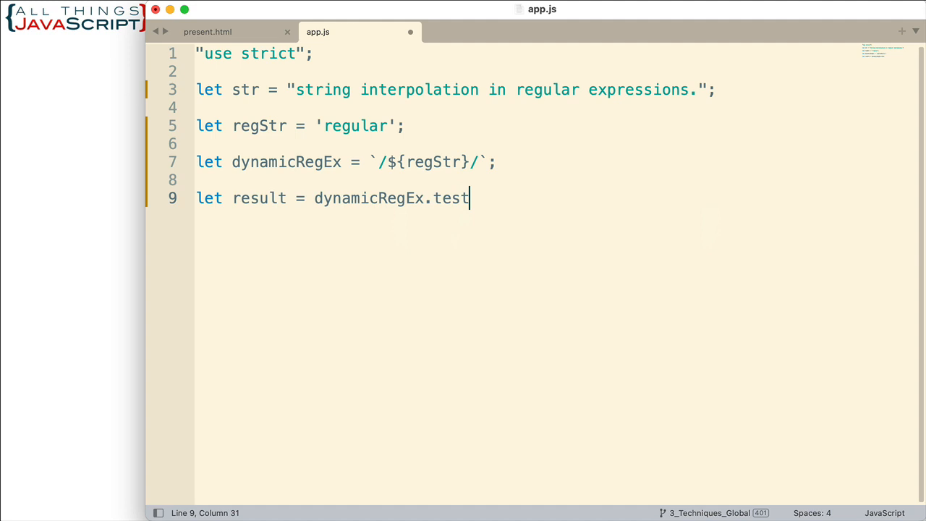
text(()
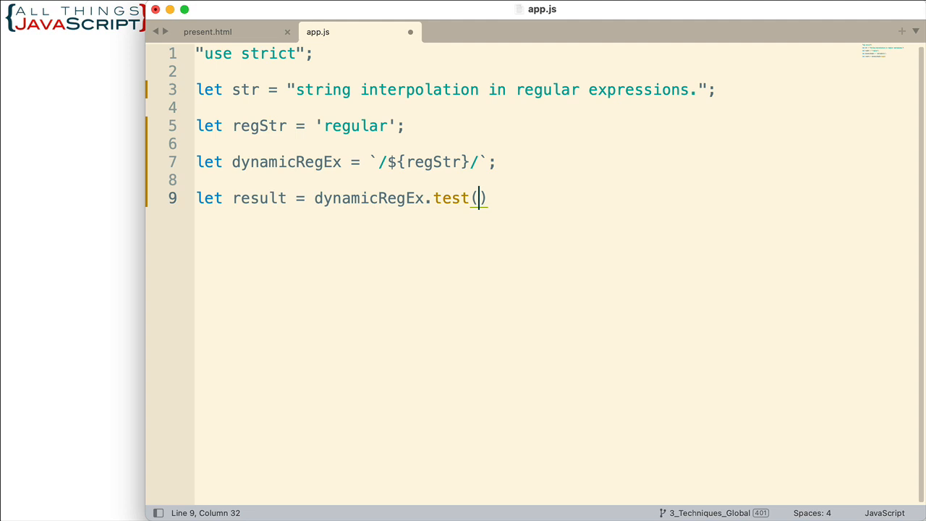
text(str)
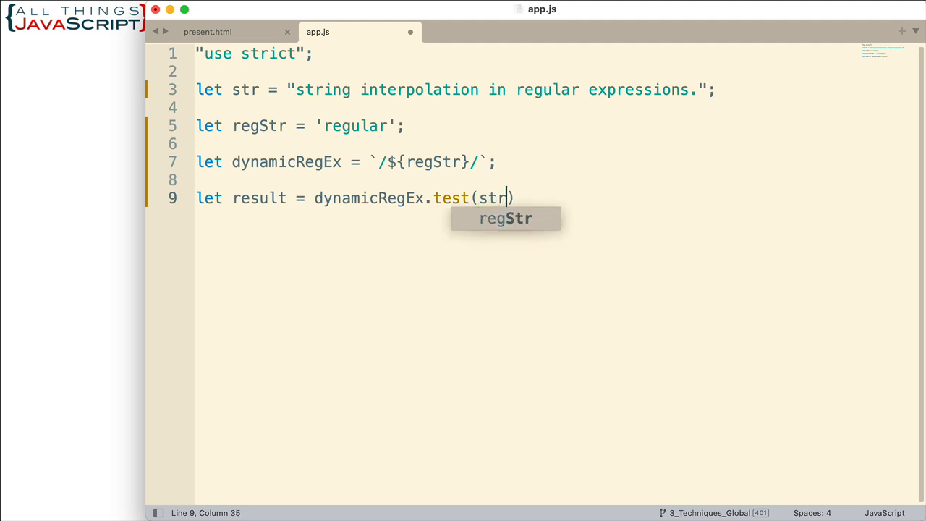
text(;)
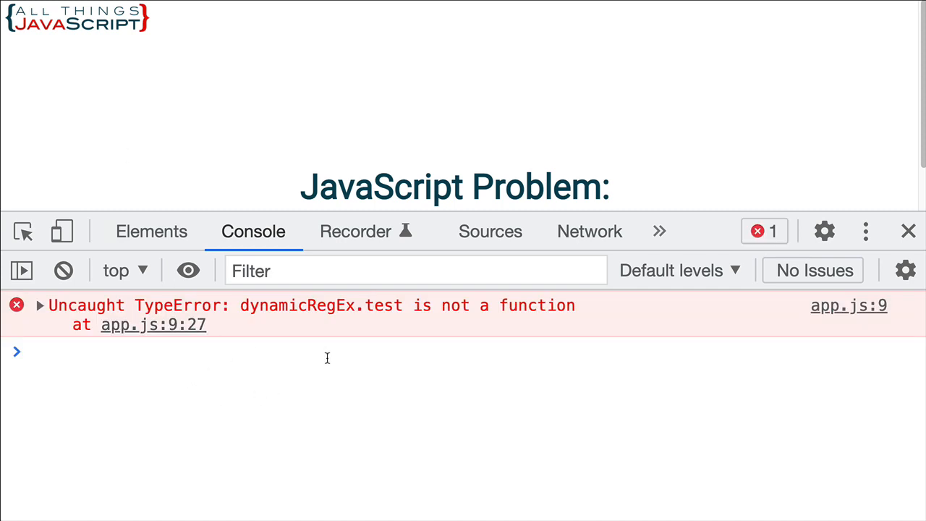
mouse_move(324, 333)
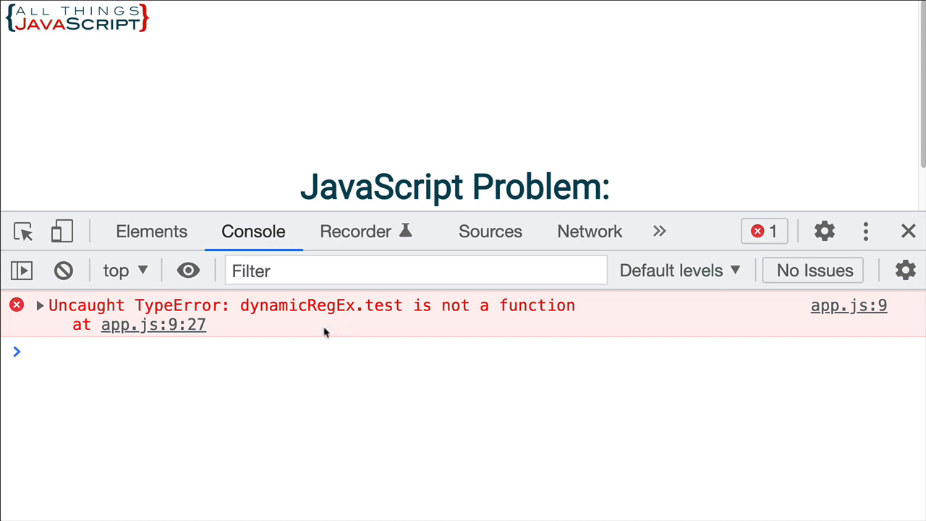
mouse_move(399, 320)
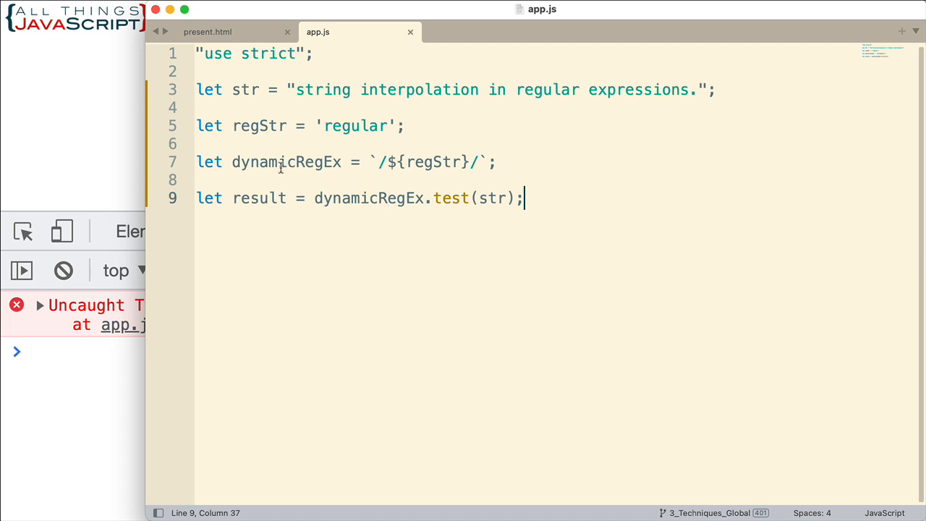
mouse_move(438, 201)
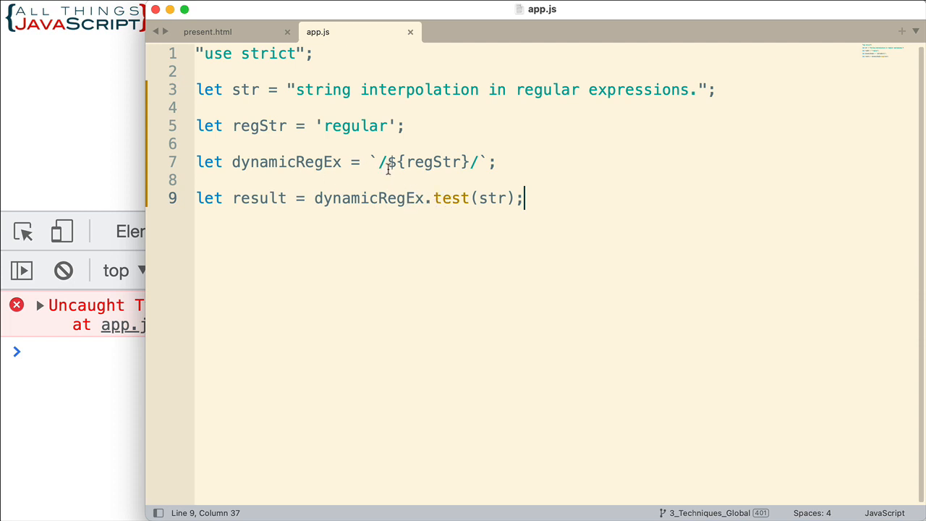
mouse_move(370, 167)
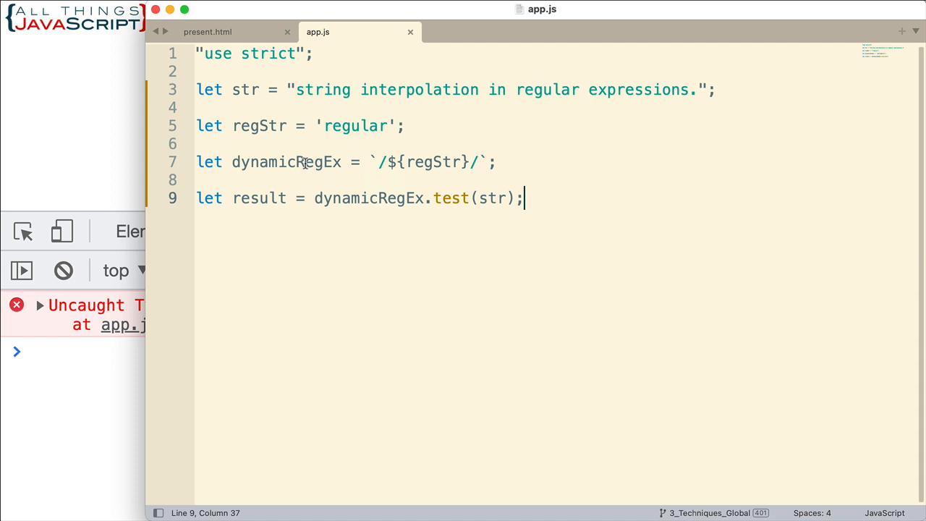
mouse_move(332, 175)
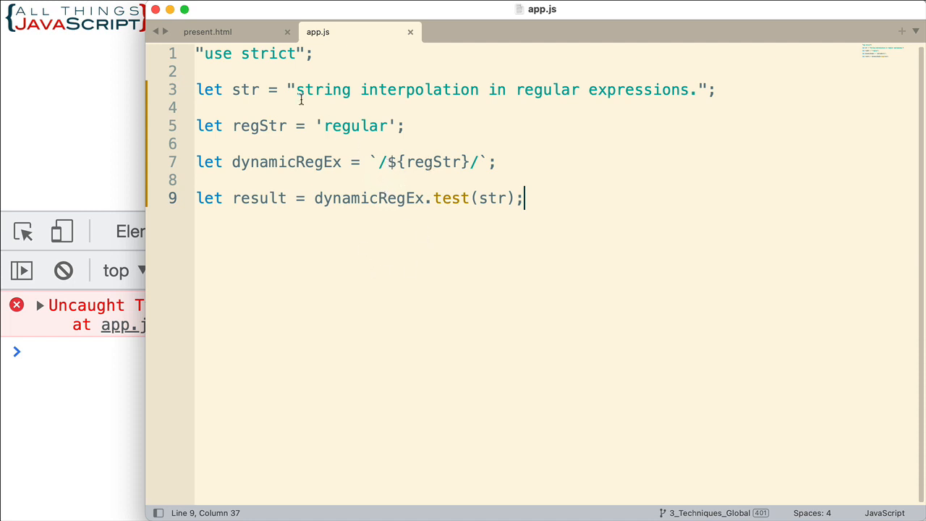
mouse_move(301, 240)
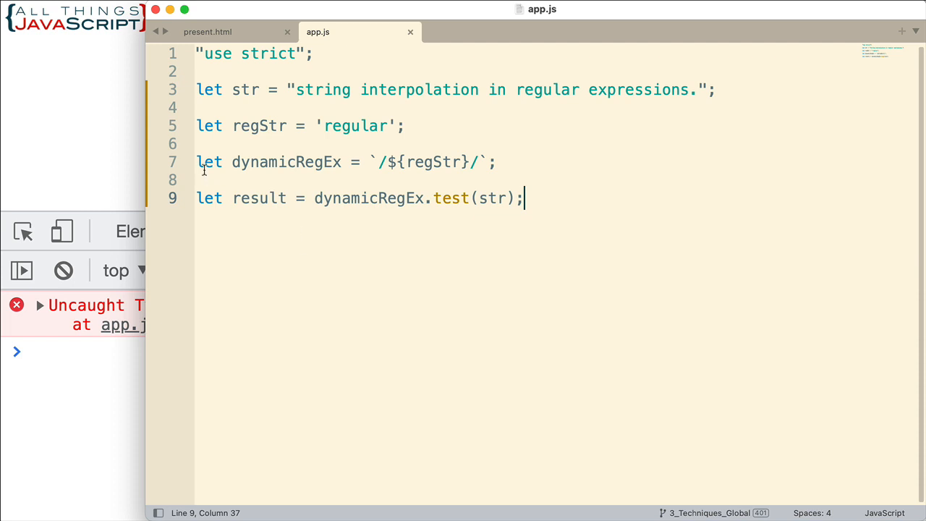
text(//)
text(let dynamicRegEx)
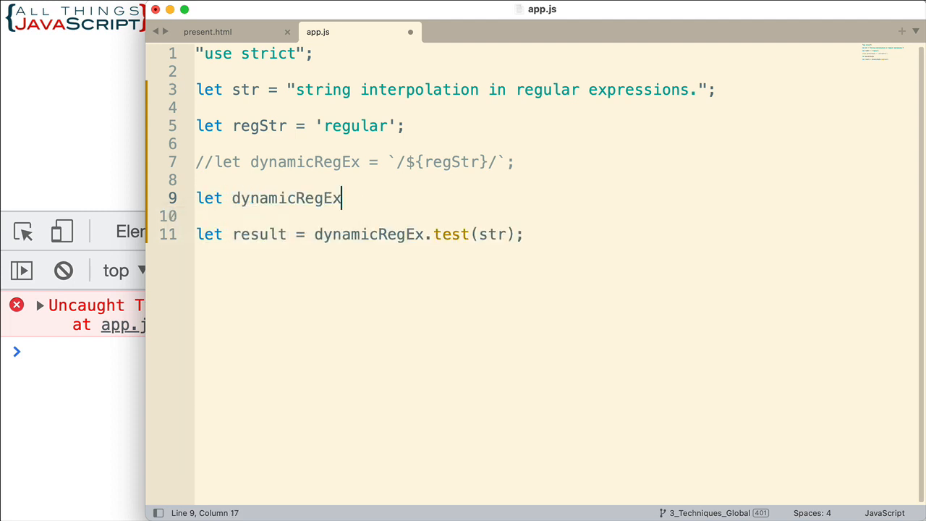
Define dynamicRegEx as new RegExp(`${regStr}`) and save app.js.
text(= new)
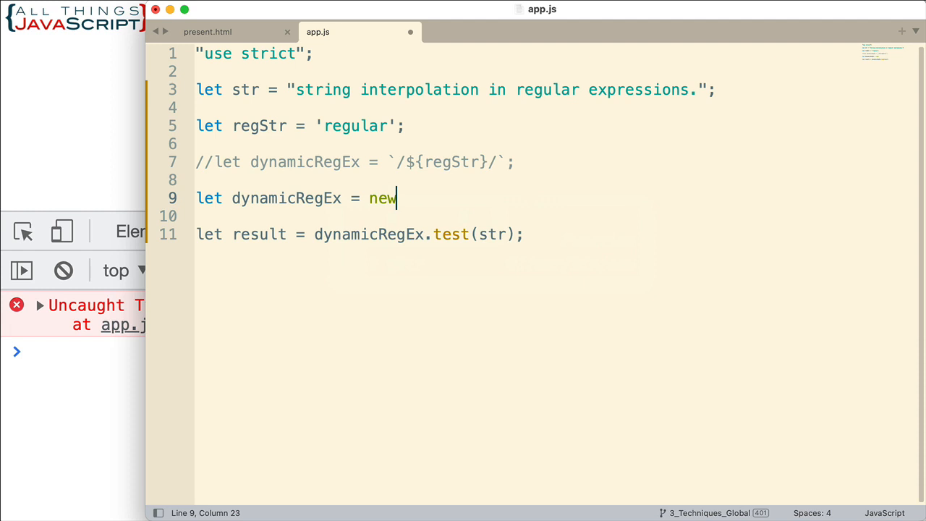
text(RegE)
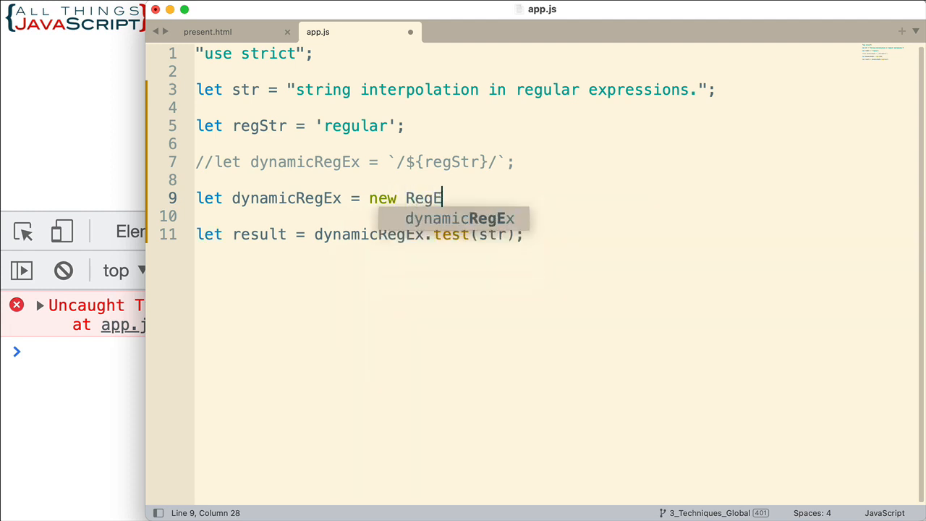
text(xp())
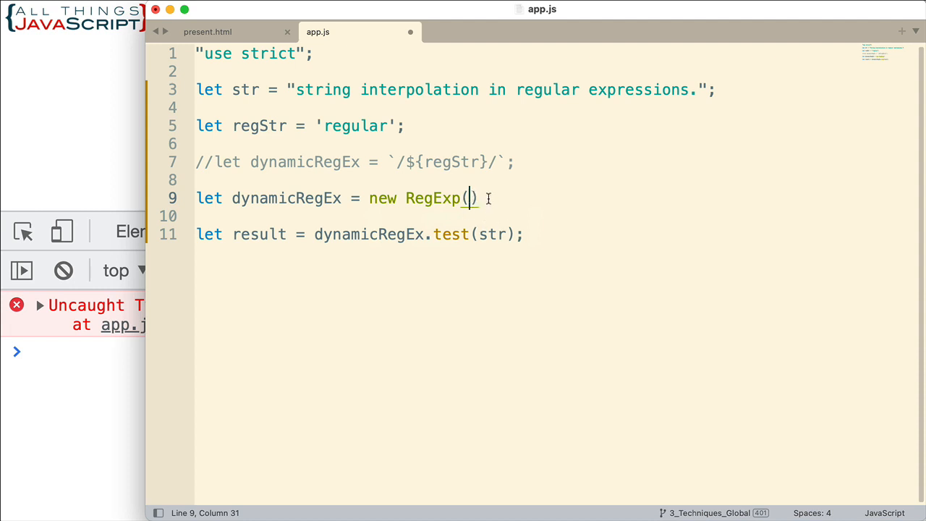
text(;)
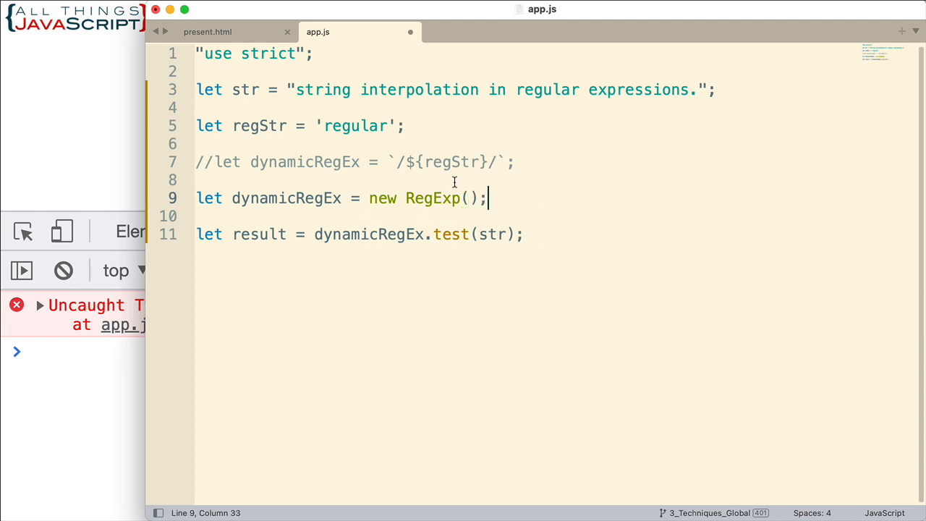
mouse_move(468, 203)
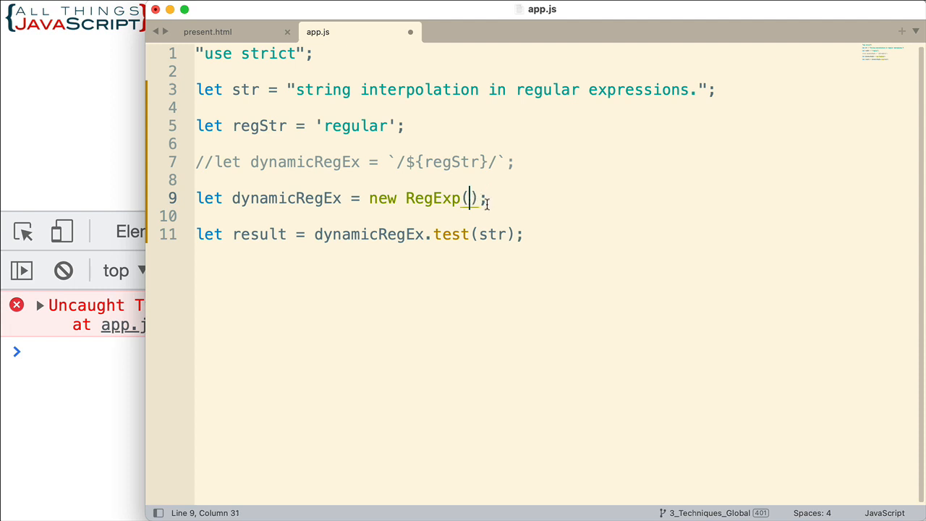
mouse_move(505, 207)
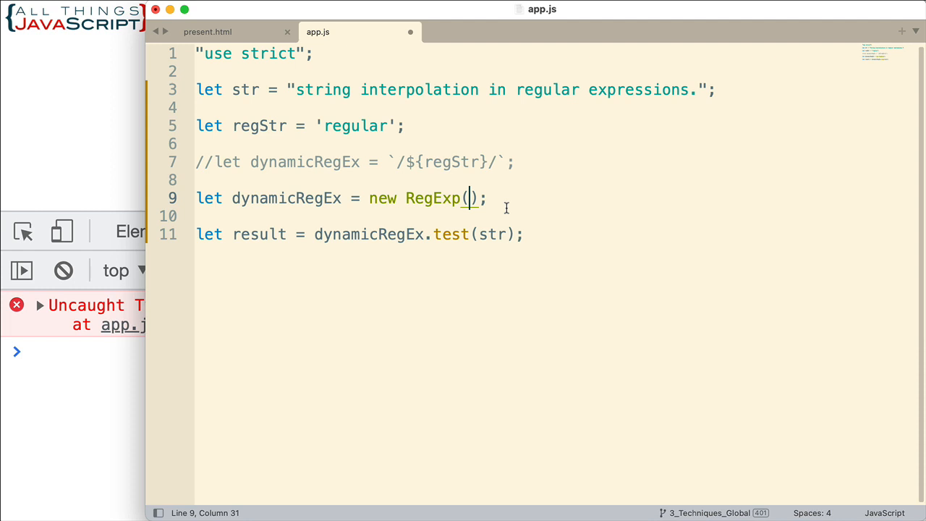
text(``)
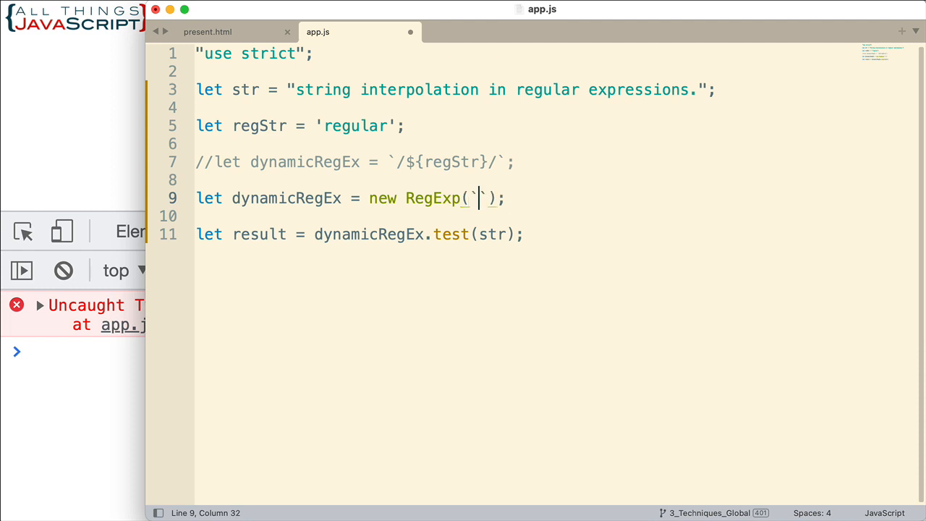
text($)
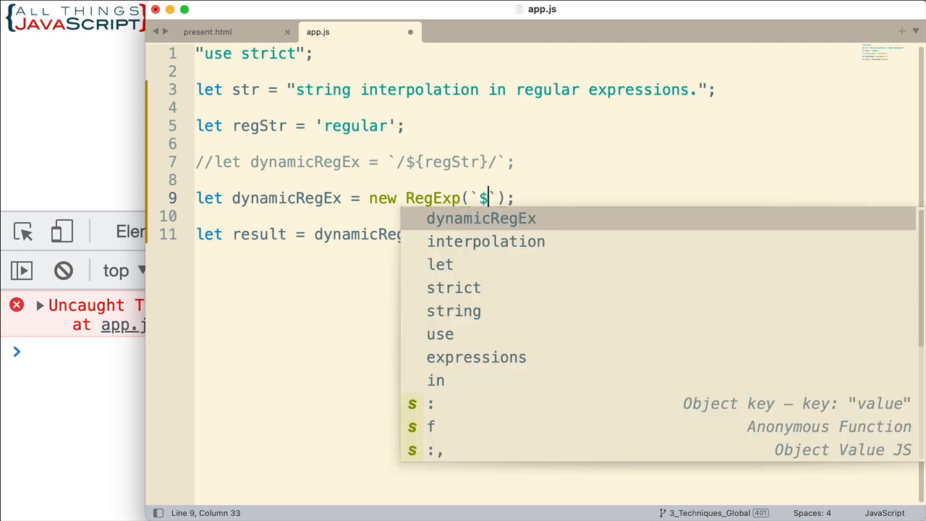
text({)
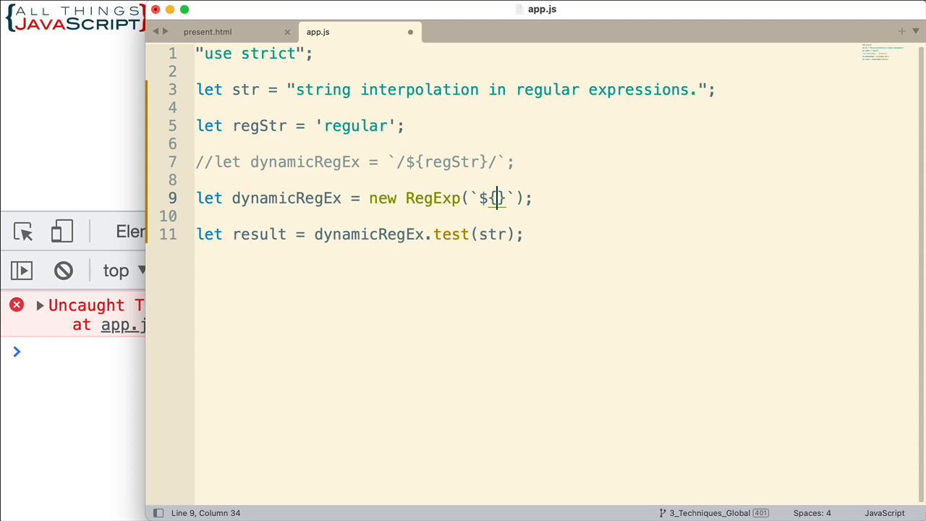
text(regStr)
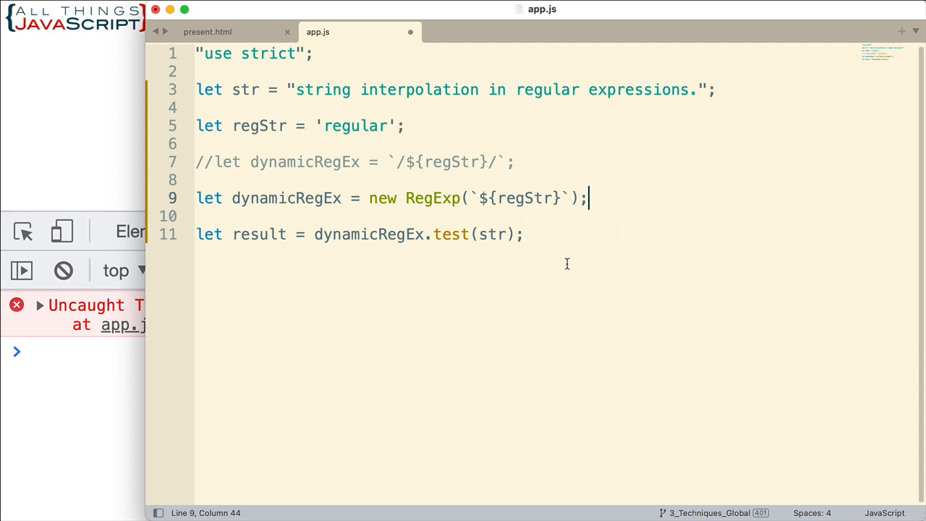
key(cmd+s)
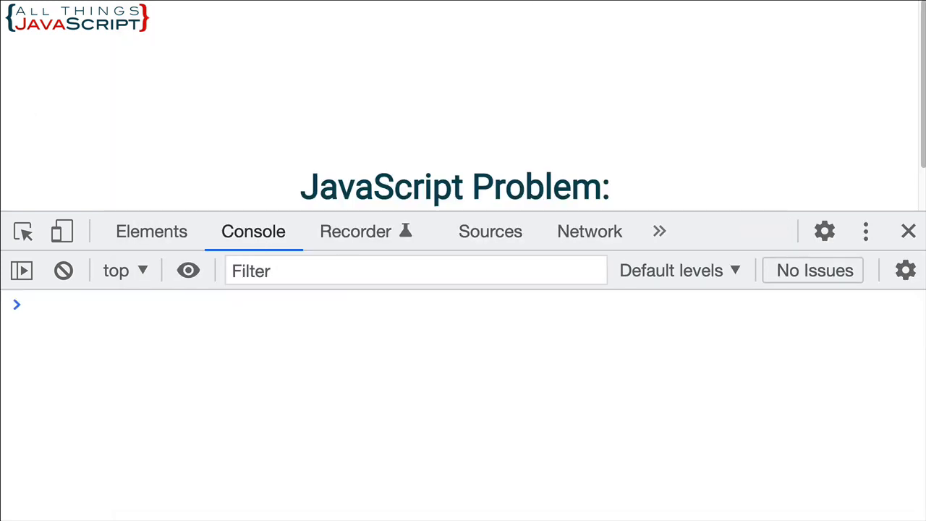
mouse_move(73, 330)
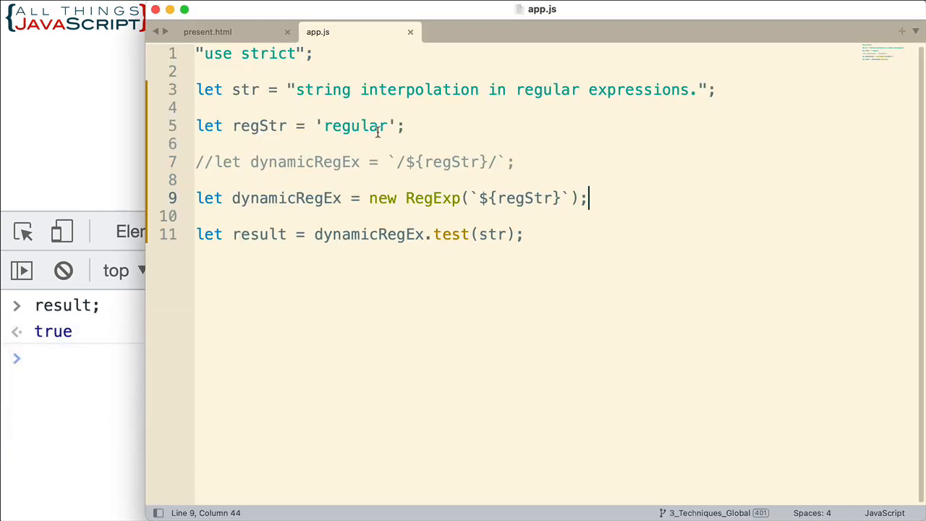
Replace 'regular' with 'in' in regStr and change test to exec.
double_click(355, 126)
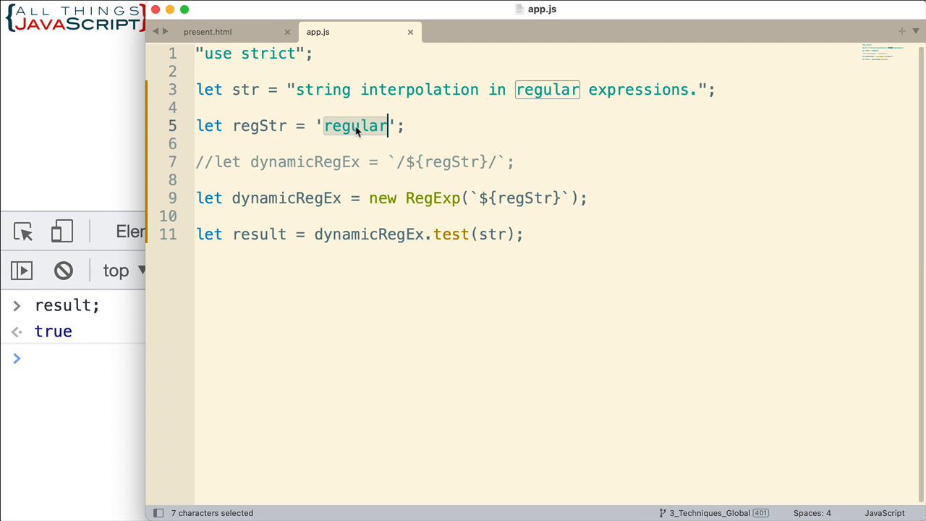
text(in)
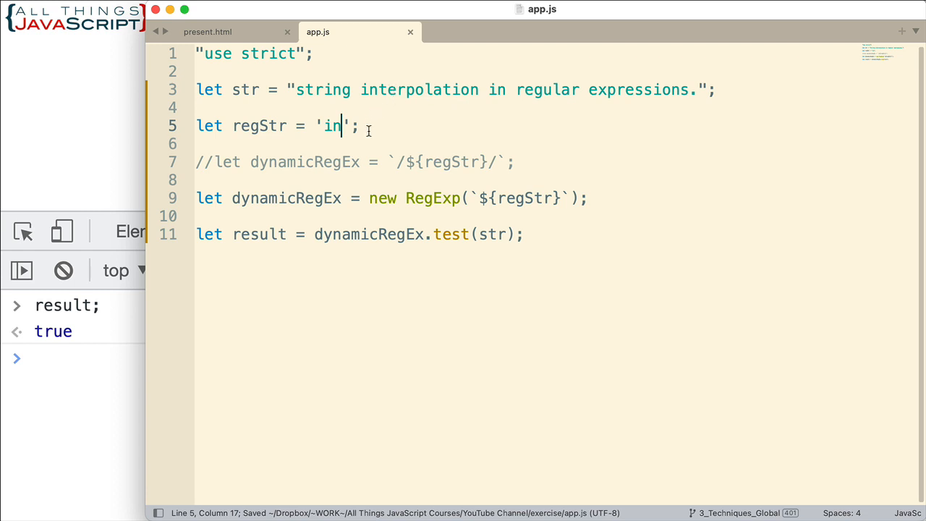
mouse_move(570, 281)
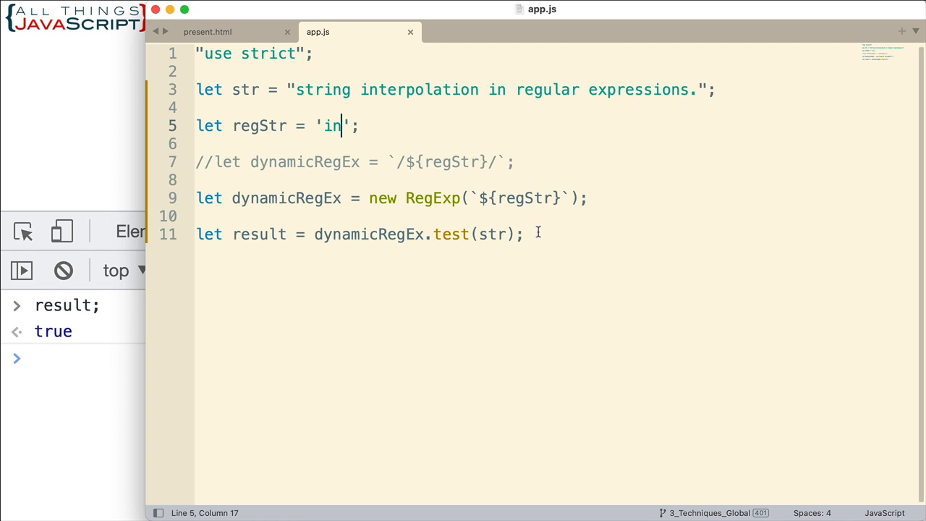
mouse_move(483, 252)
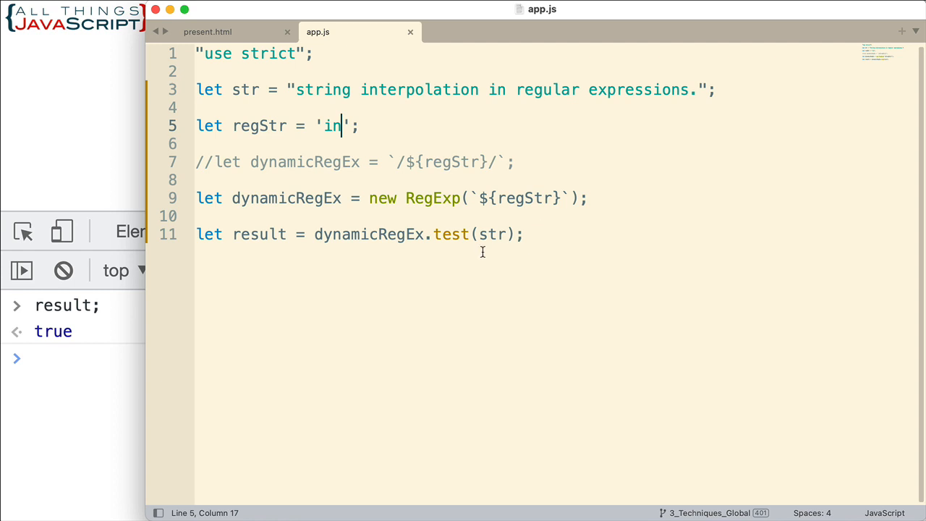
double_click(451, 234)
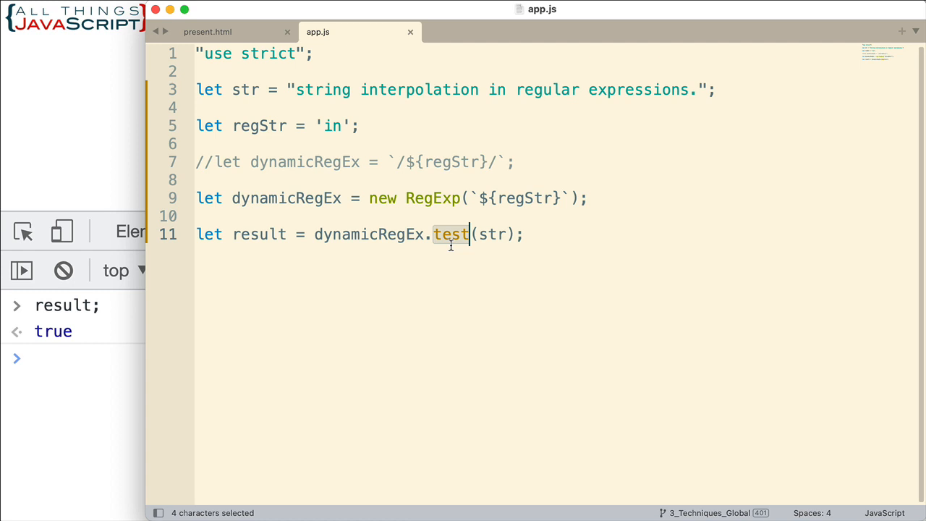
text(exec)
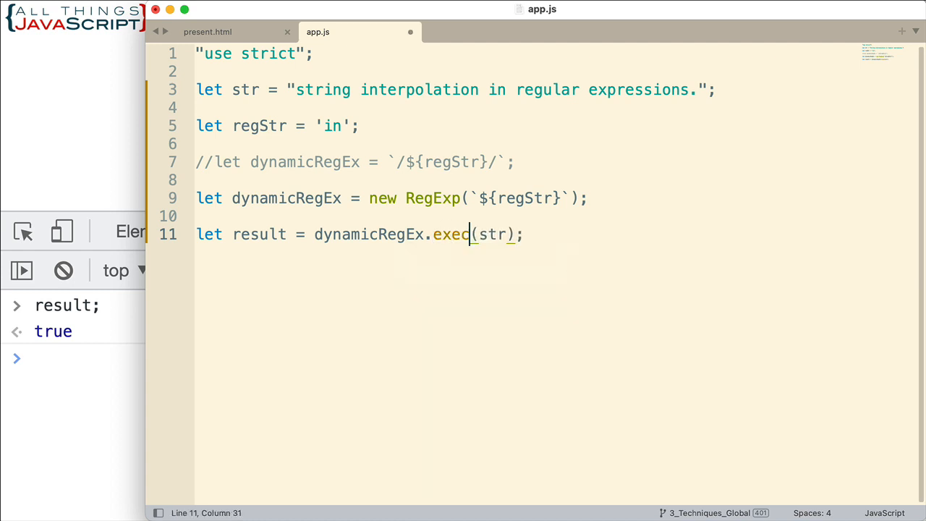
mouse_move(395, 270)
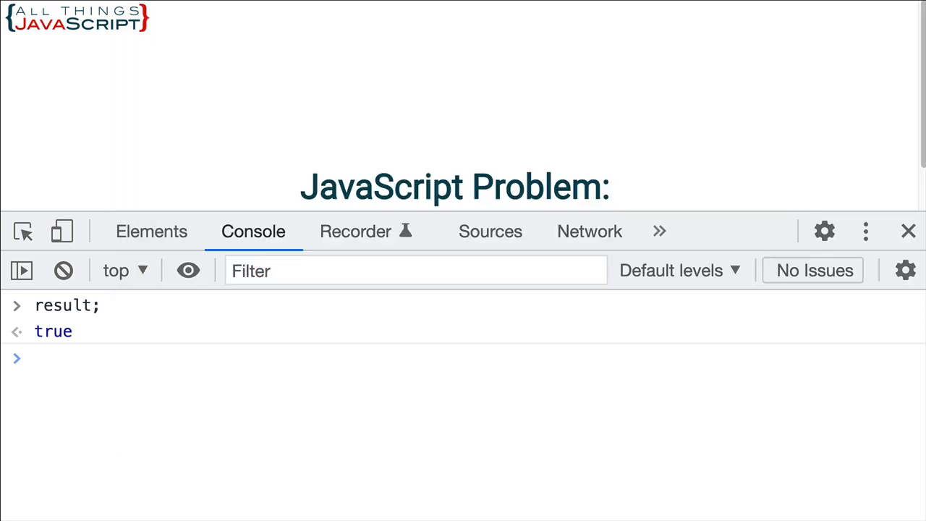
Evaluate result; in the DevTools console to see the 'in' match at index 3.
click(63, 271)
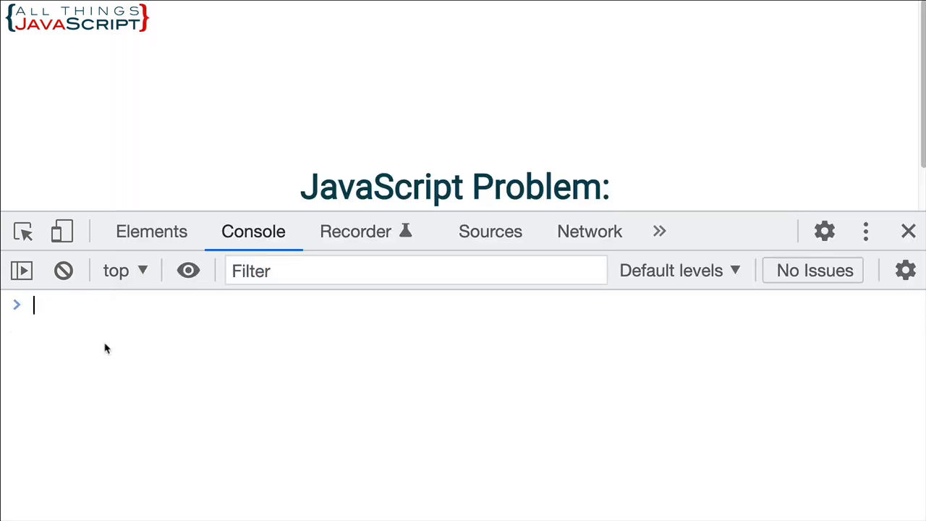
text(result;)
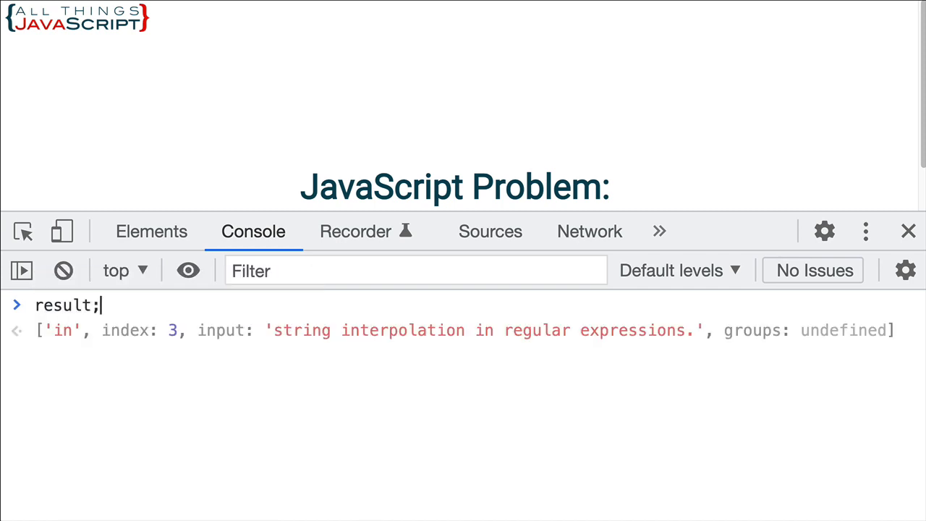
key(Enter)
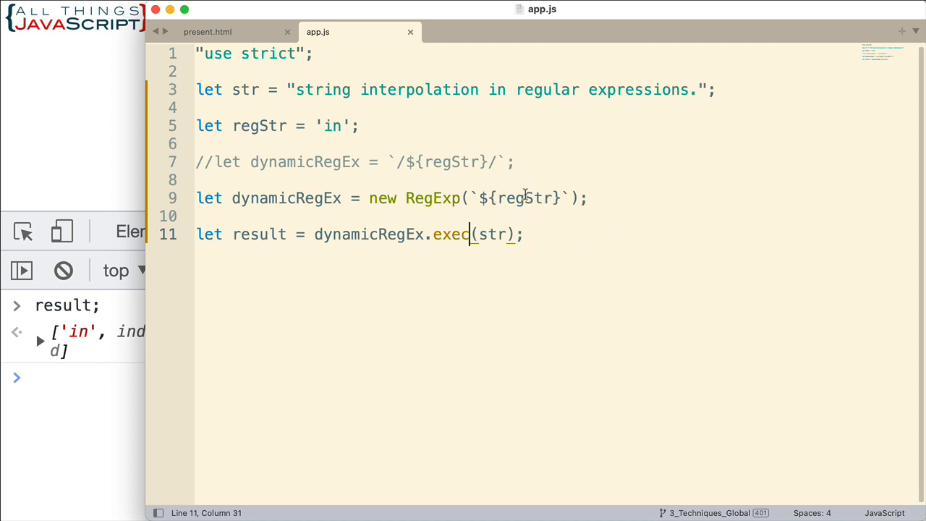
mouse_move(380, 198)
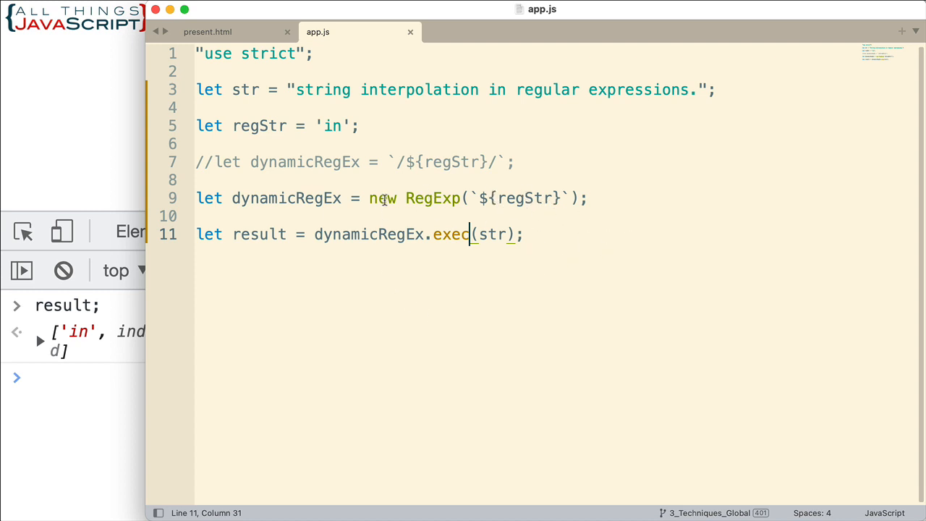
mouse_move(574, 220)
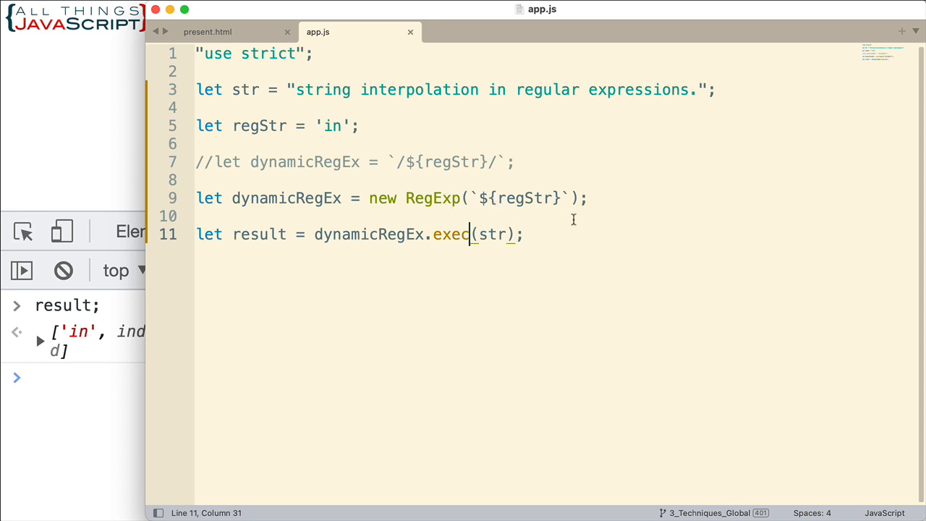